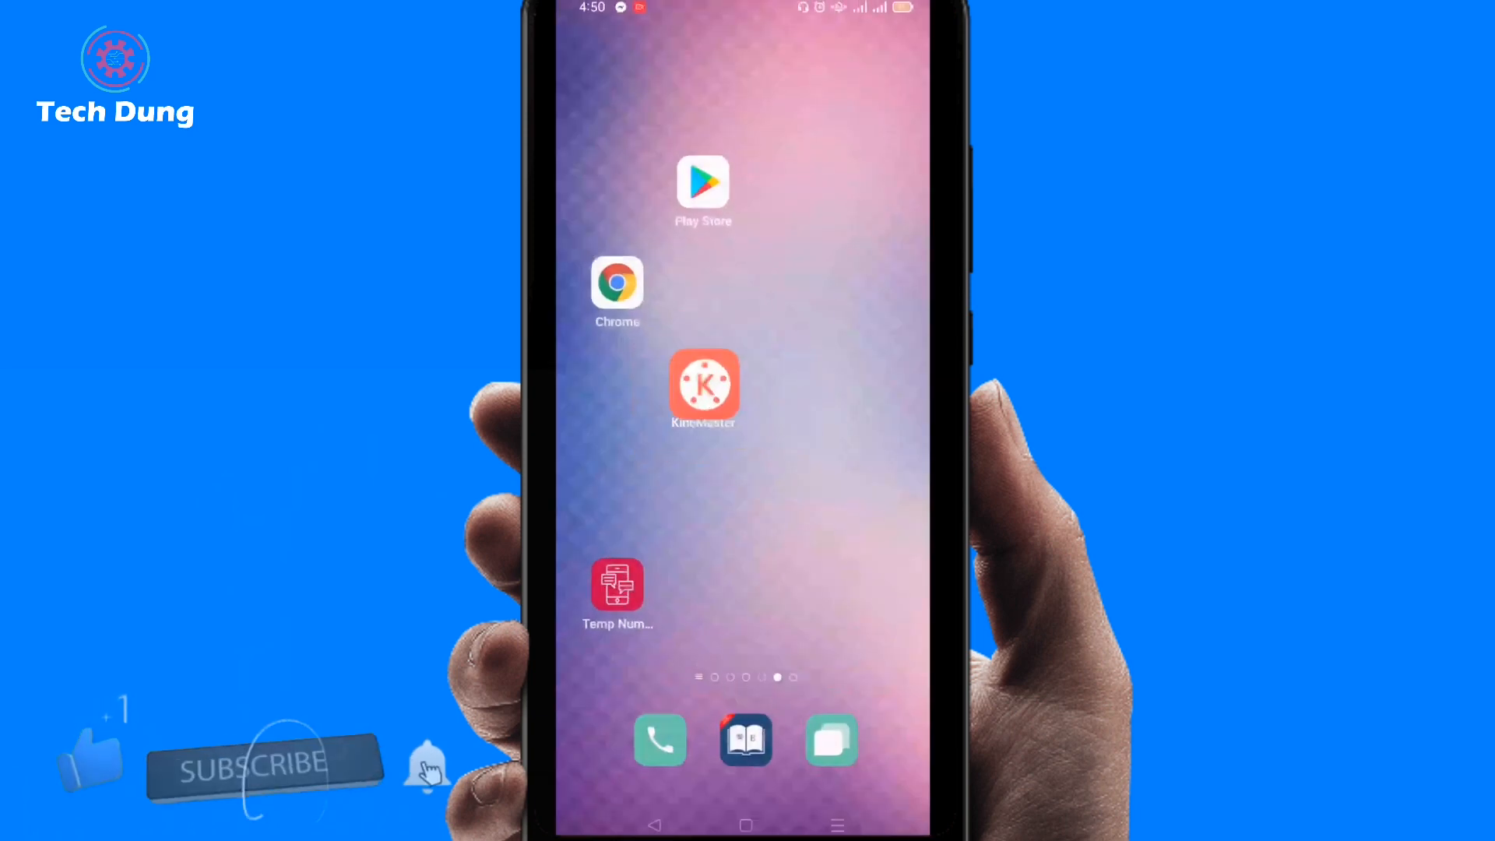
- Launch KineMaster from the home screen, showing the engine-failed-to-initialize error
left_click(704, 386)
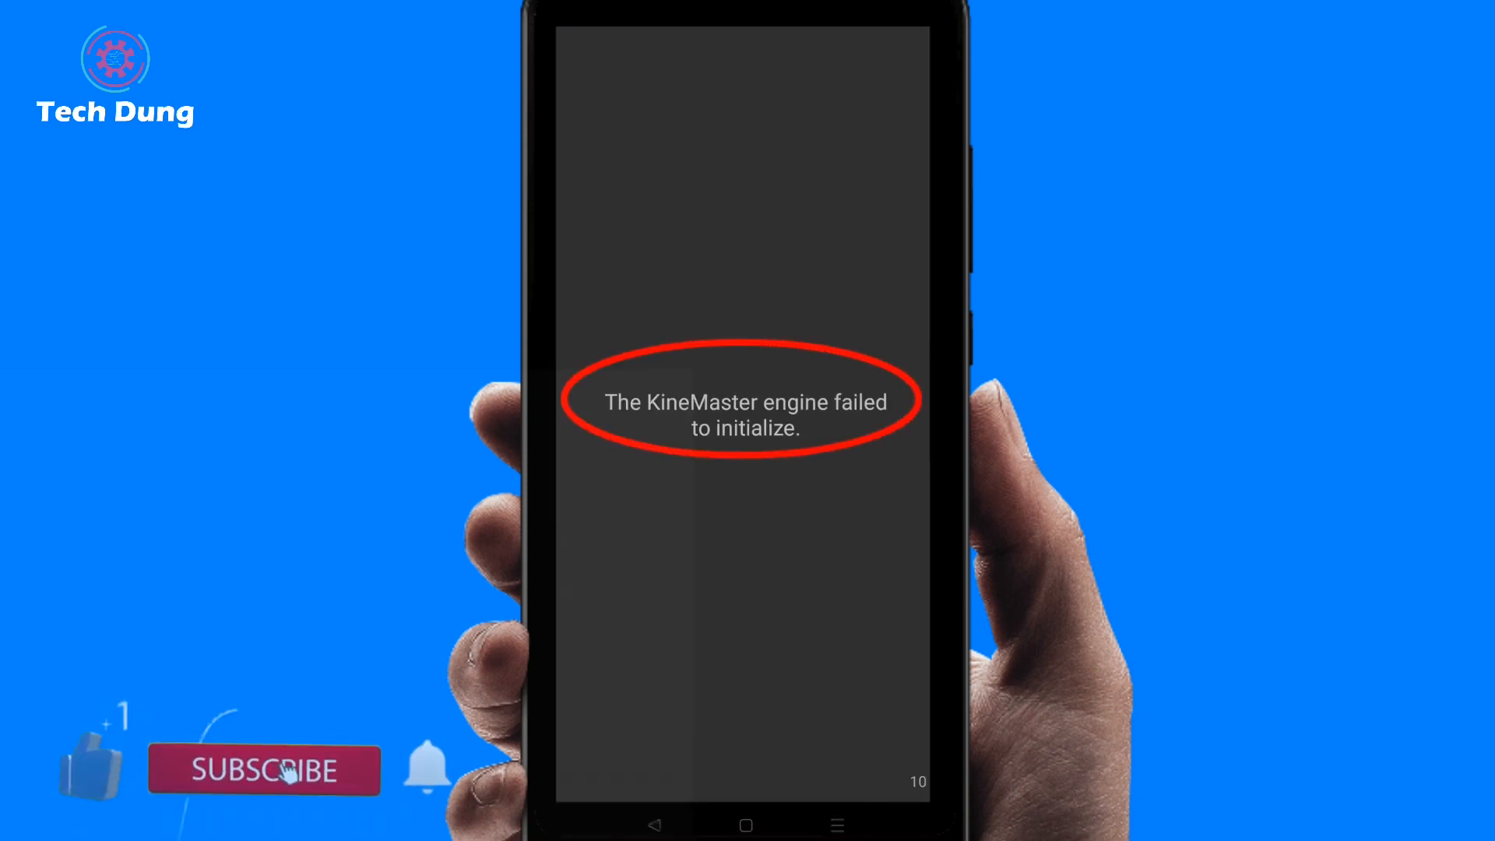
- Search the Play Store for 'kinemaster', retrying when offline, and open KineMaster - Video Editor
left_click(253, 768)
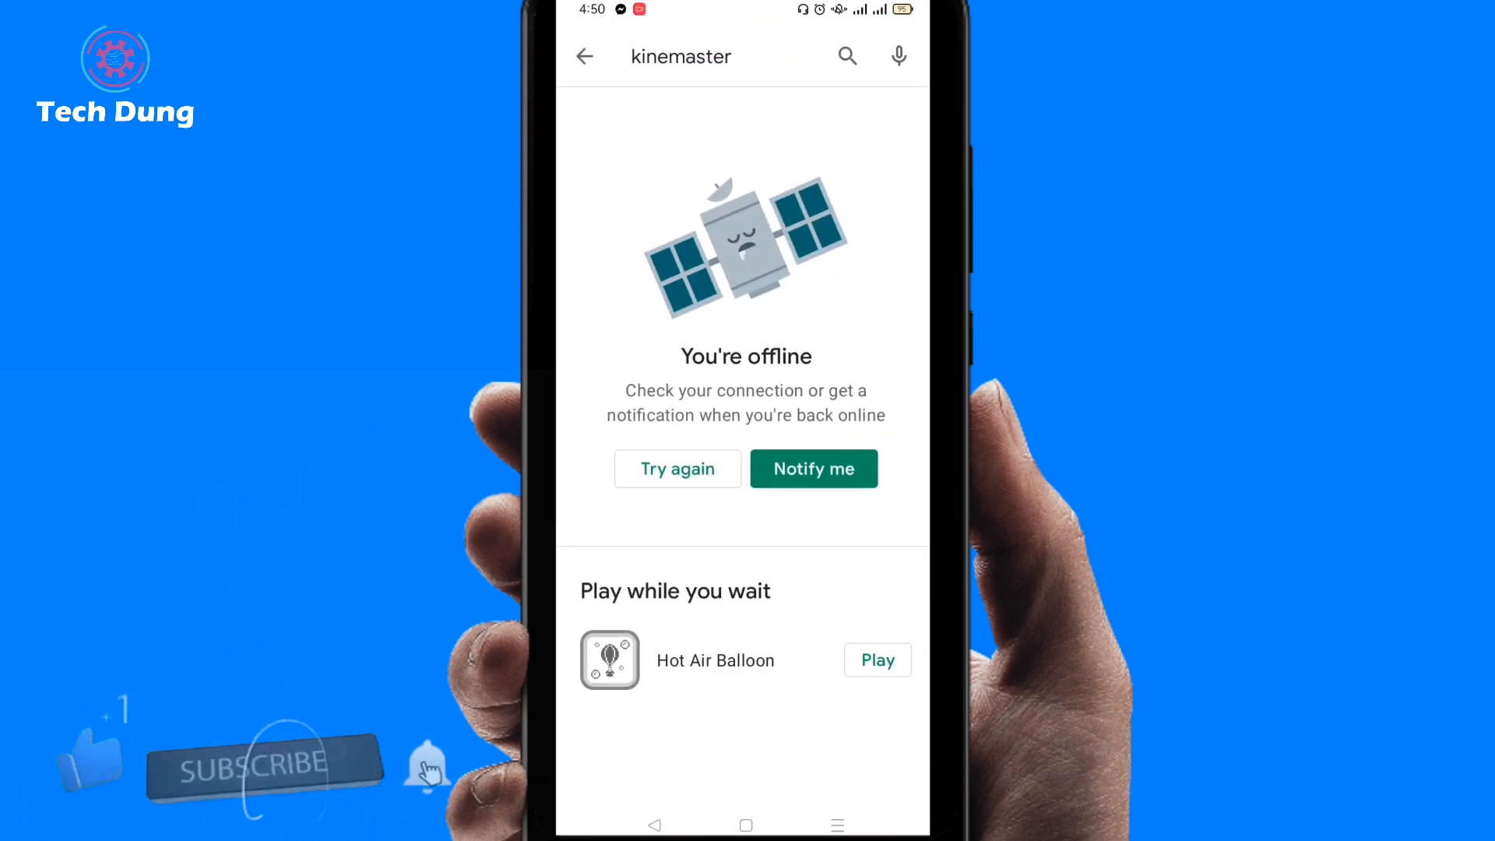
left_click(257, 766)
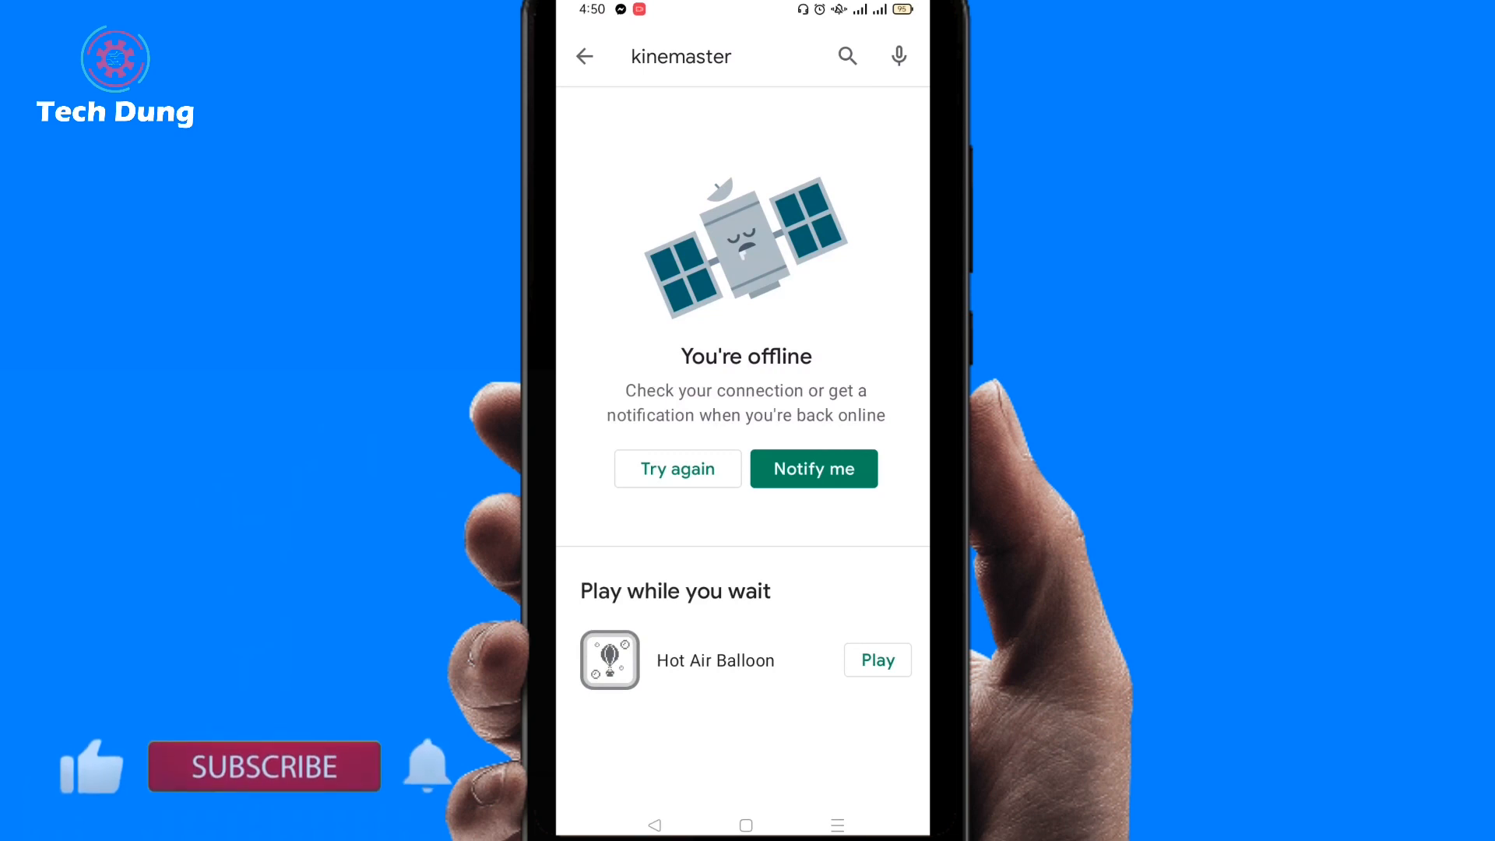
left_click(282, 790)
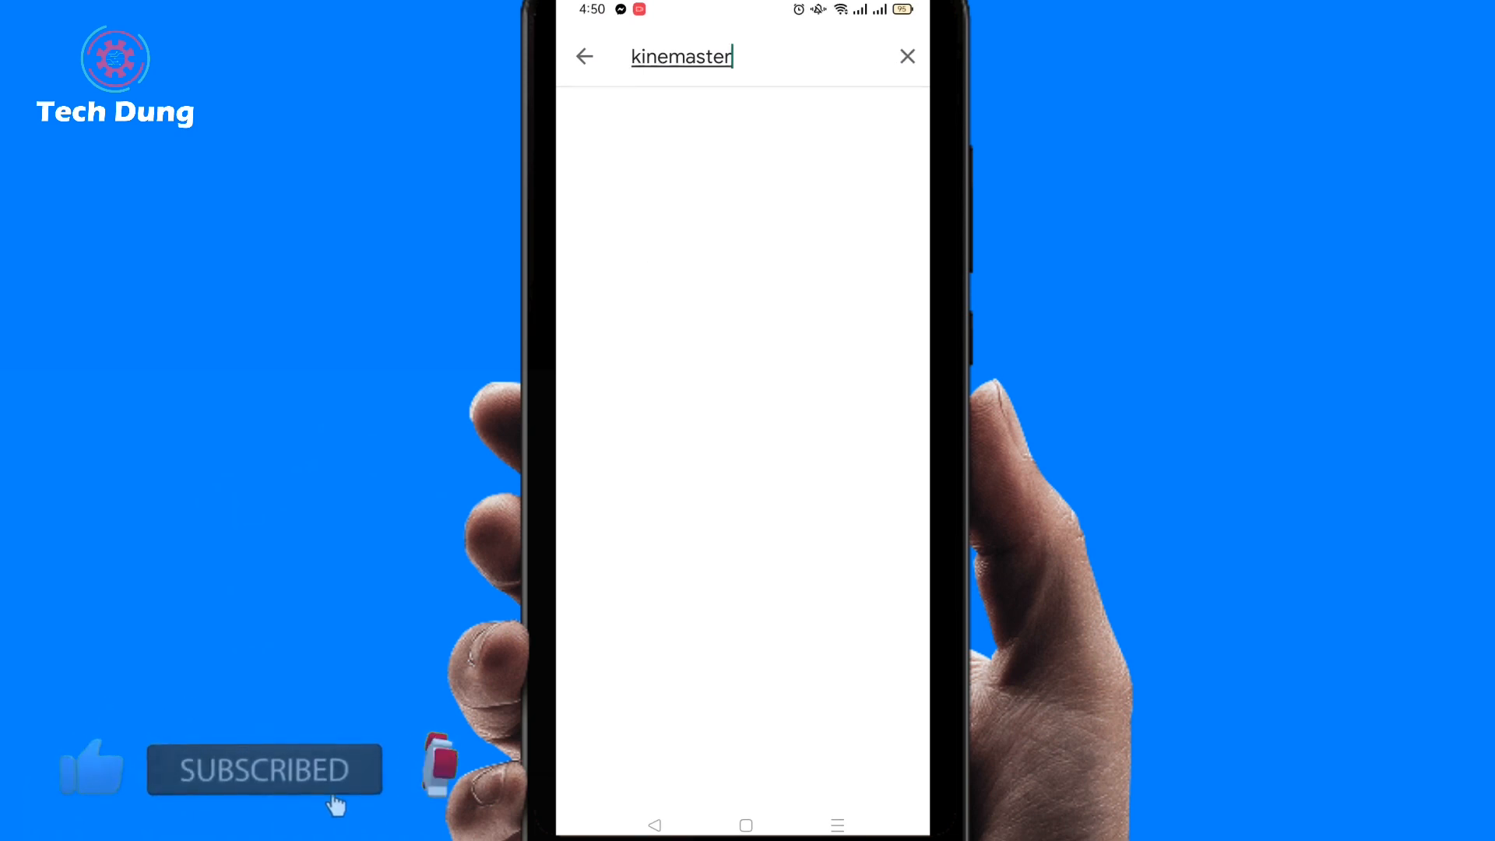
left_click(712, 56)
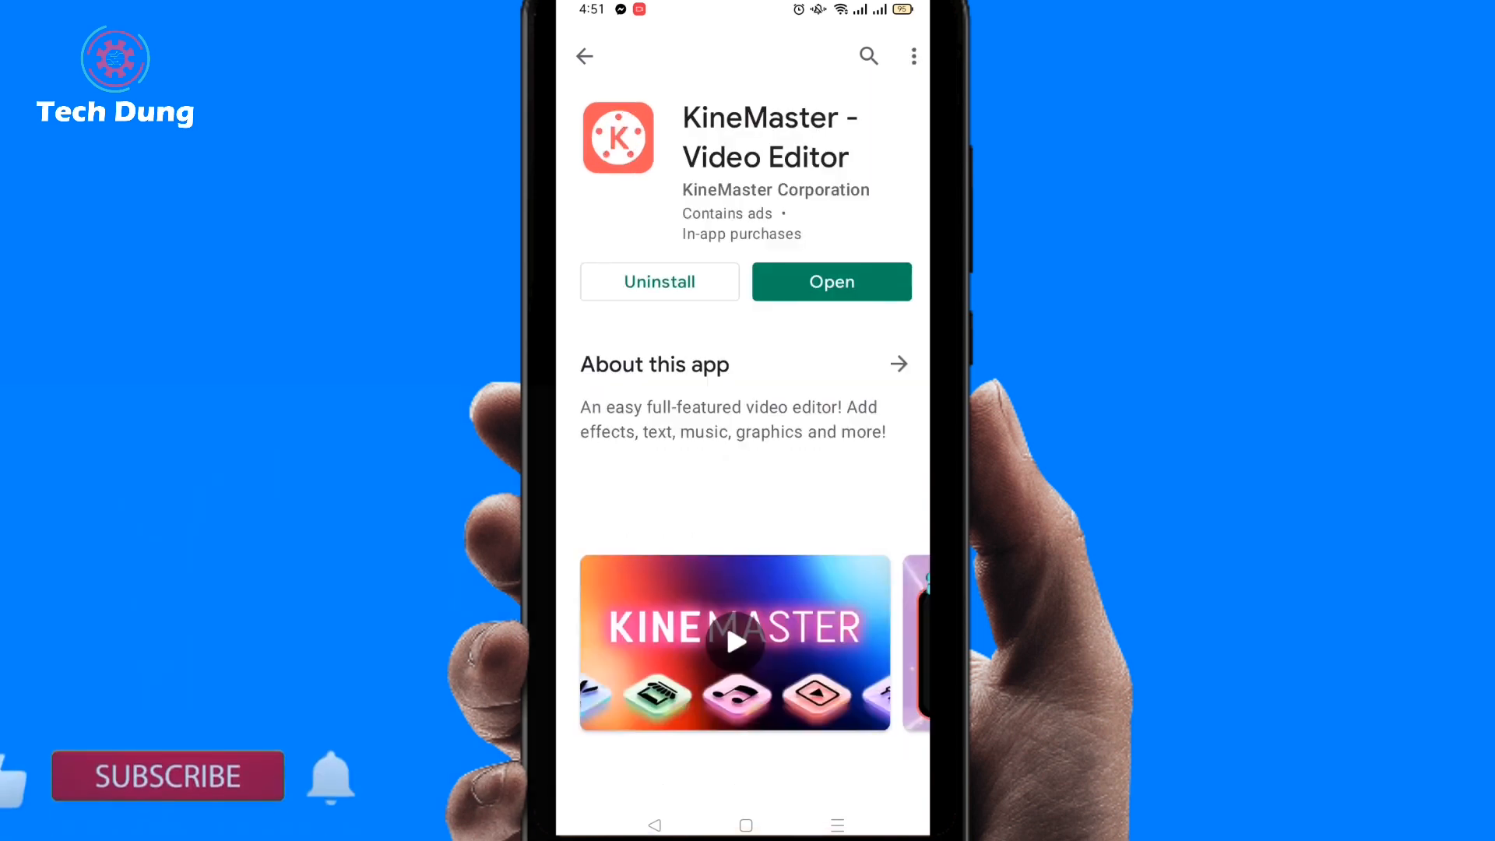
- Scroll the KineMaster listing, then go back to the home screen
scroll("down", 3)
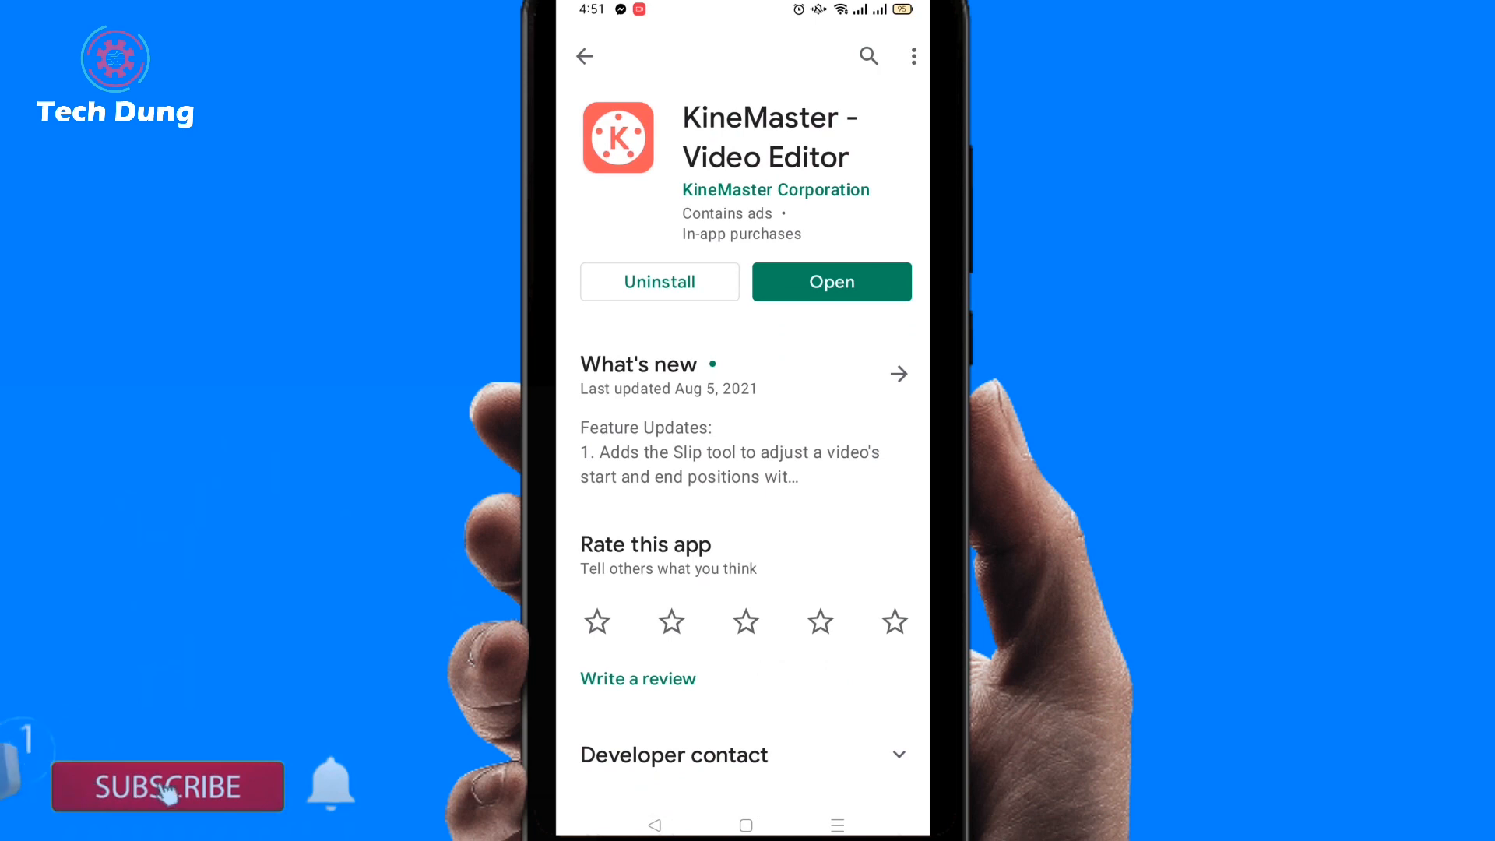
left_click(165, 787)
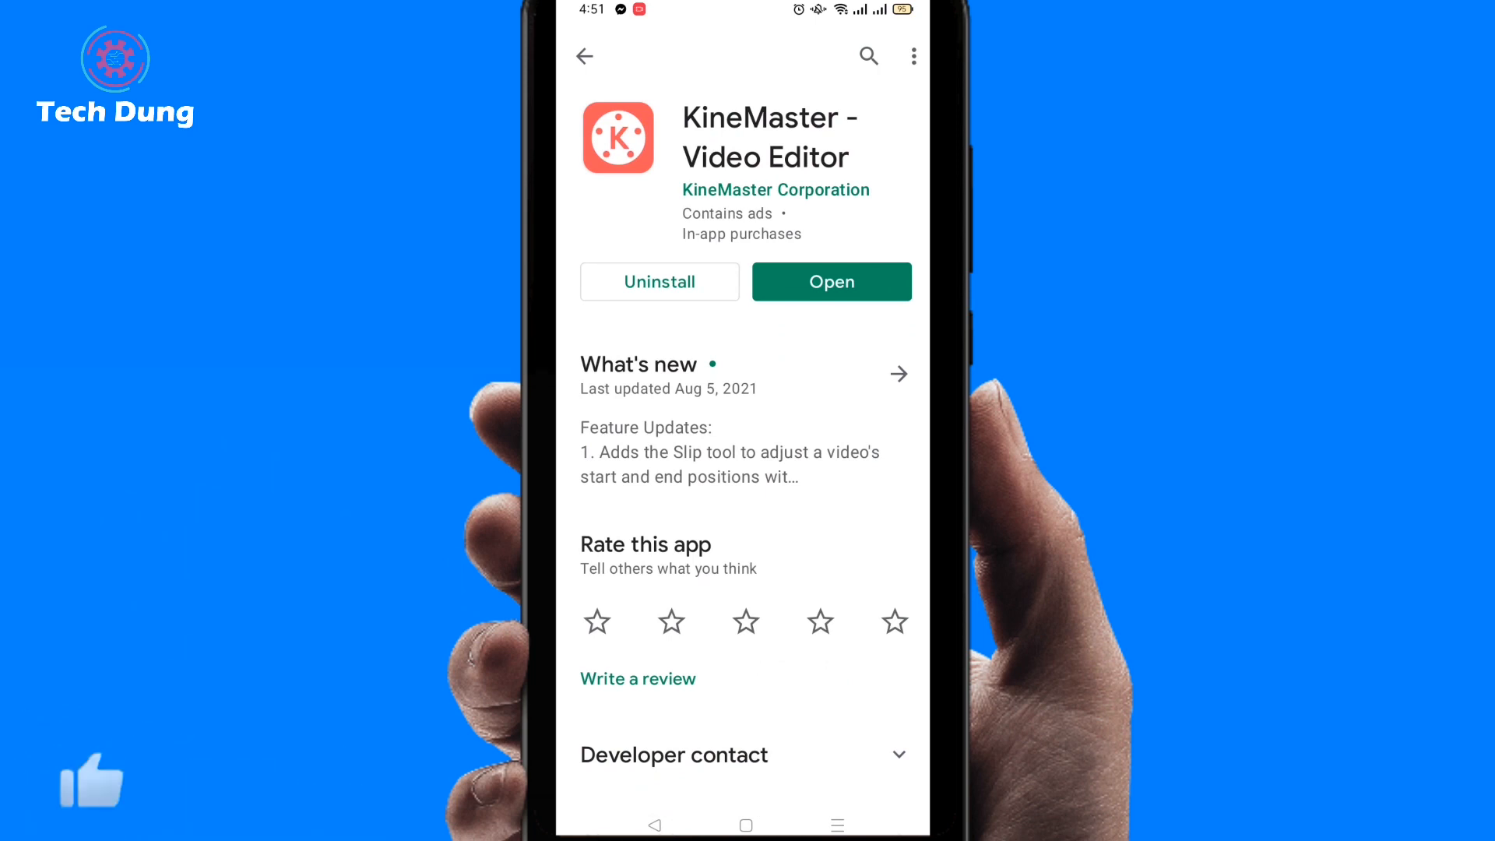
left_click(831, 281)
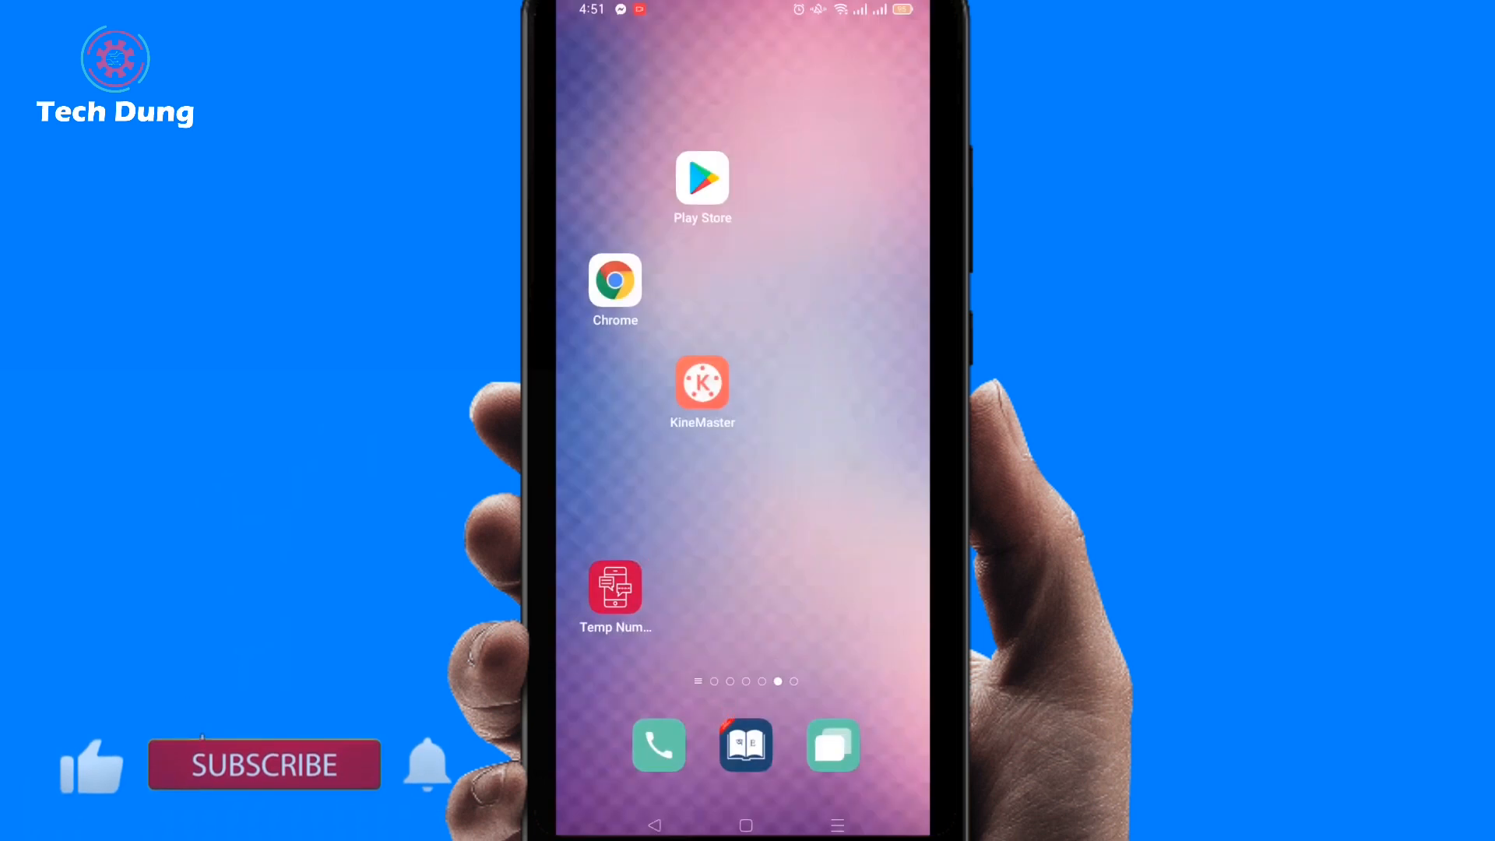
- Long-press the KineMaster icon and choose App info
left_click(262, 773)
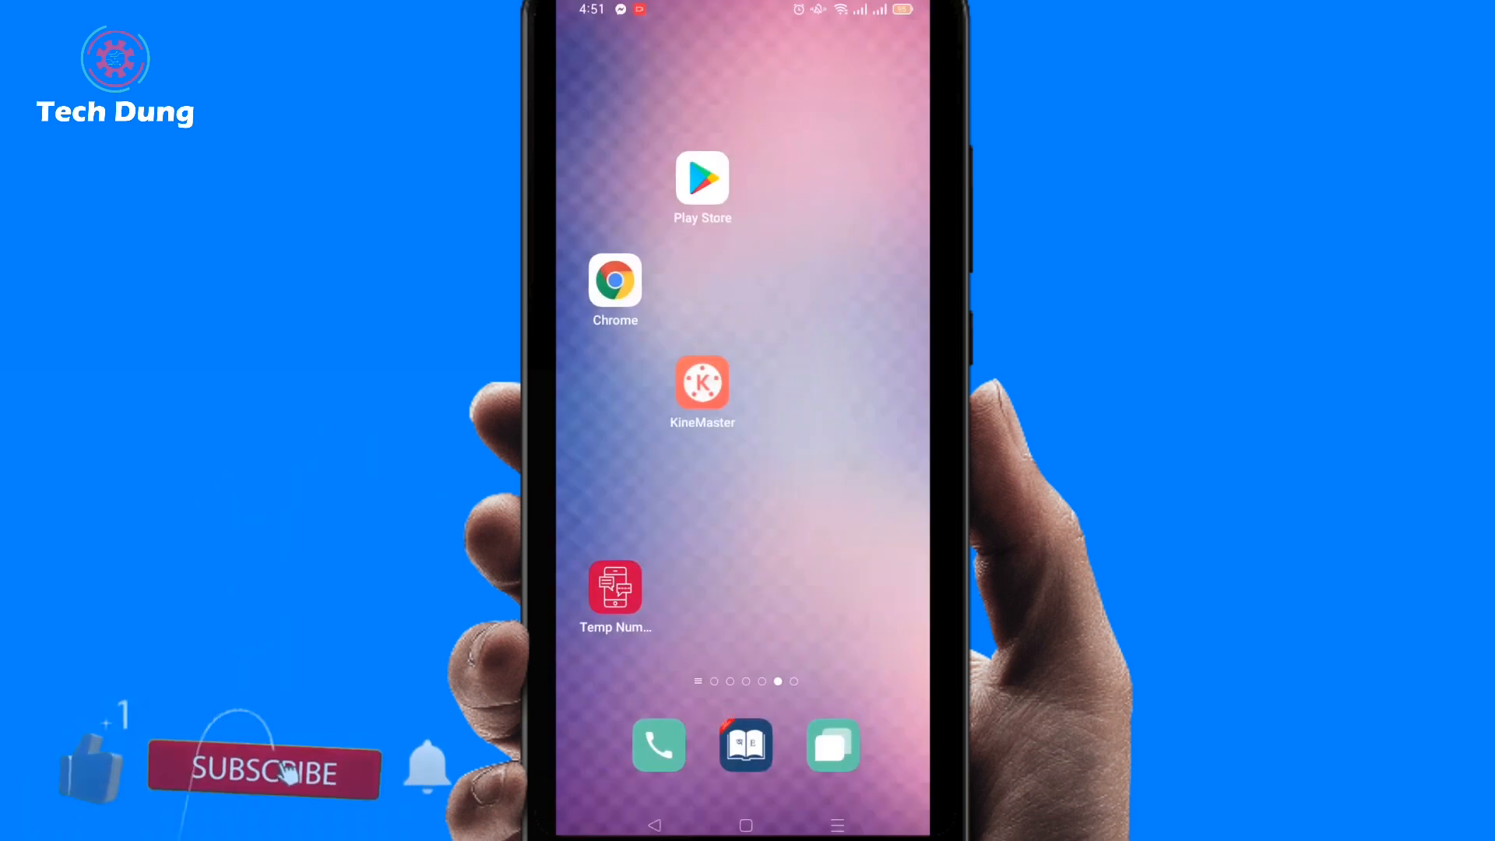
left_click(262, 770)
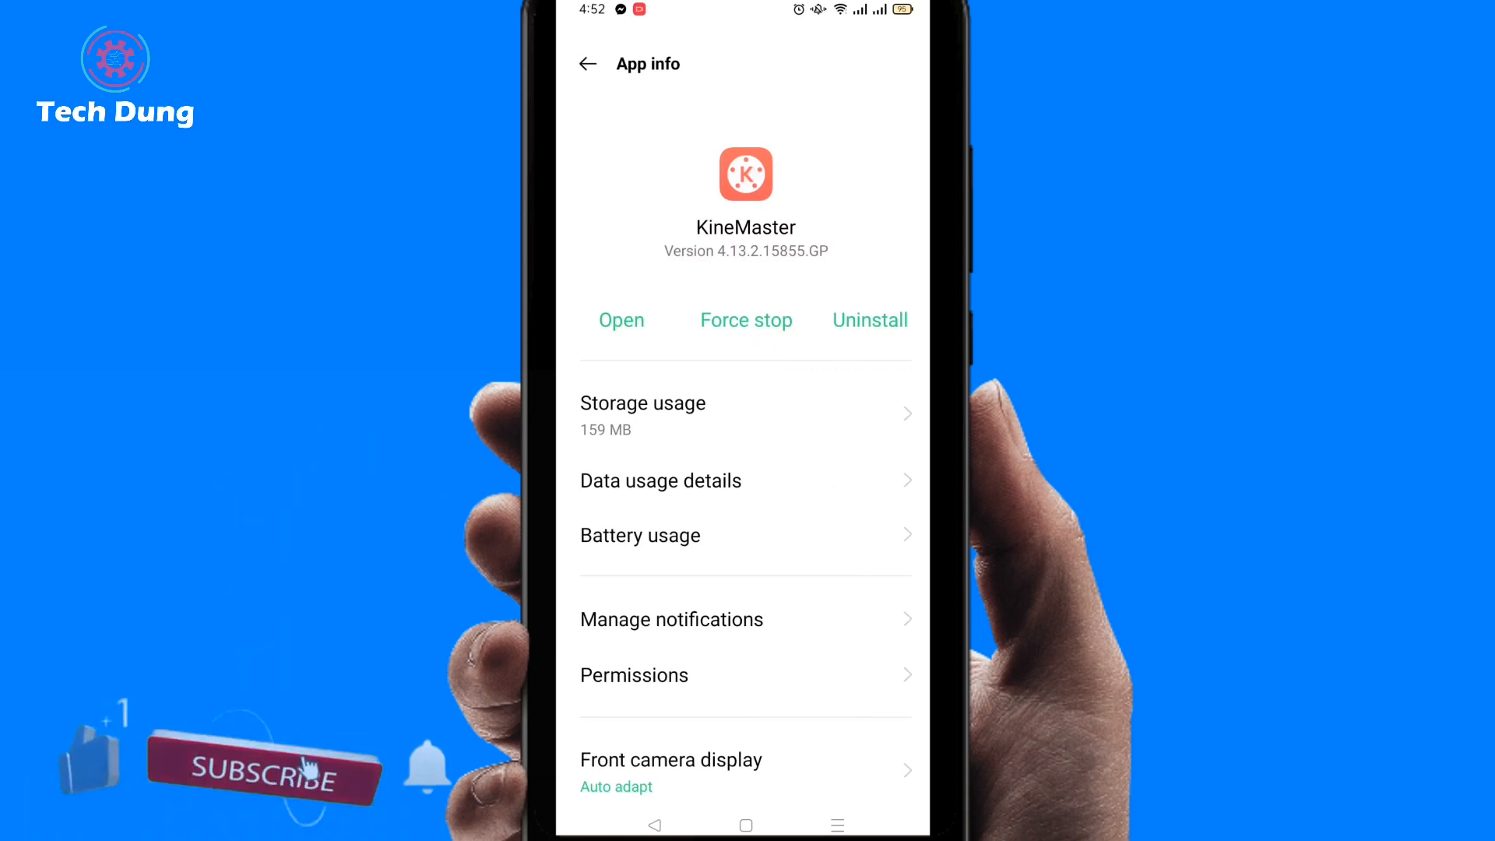
- Force stop KineMaster, confirm, and relaunch it to its splash screen
left_click(745, 319)
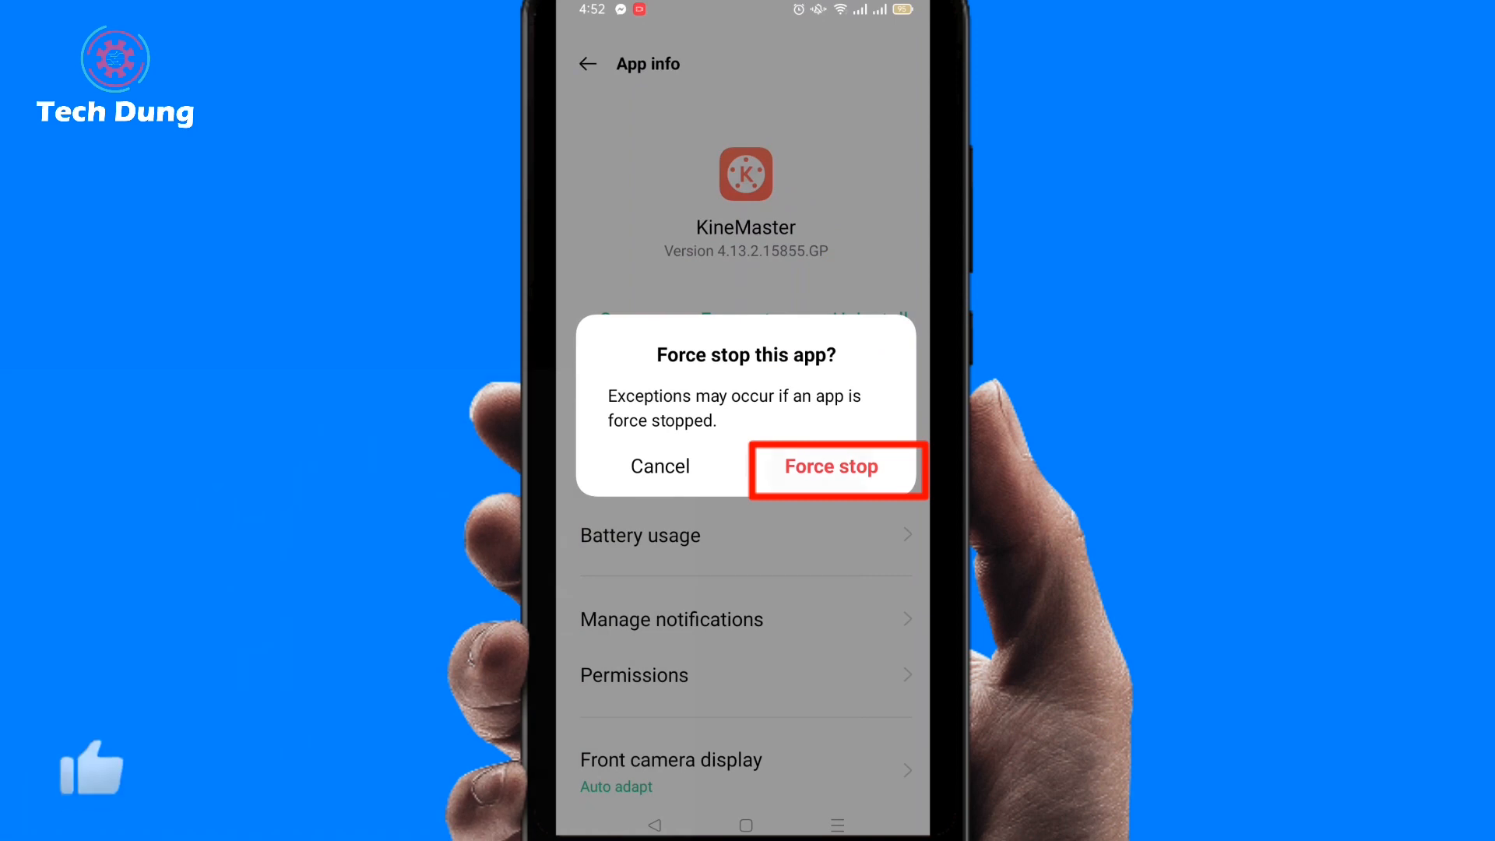
left_click(831, 466)
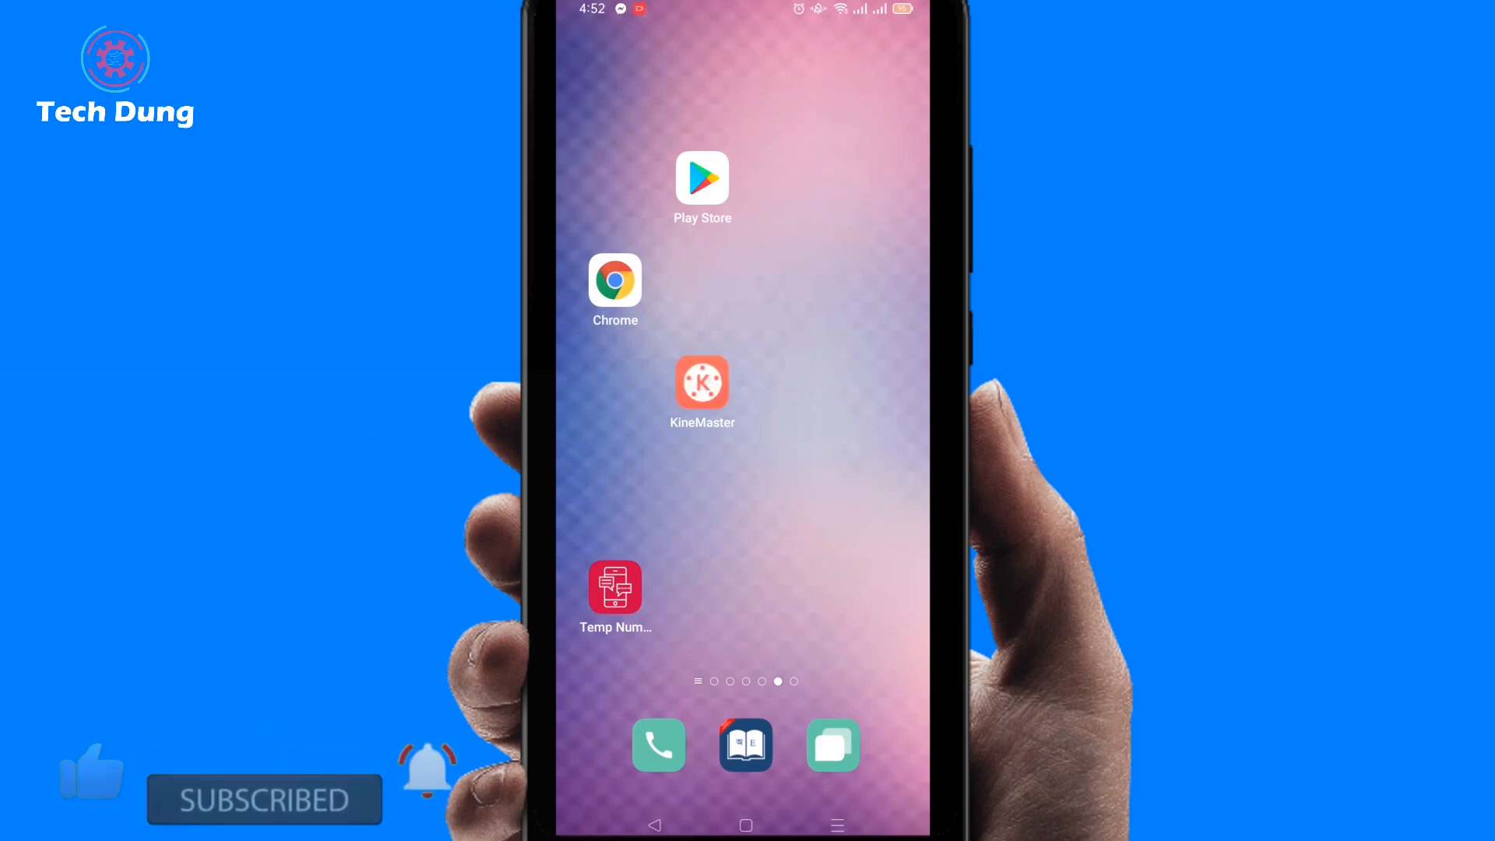
left_click(702, 388)
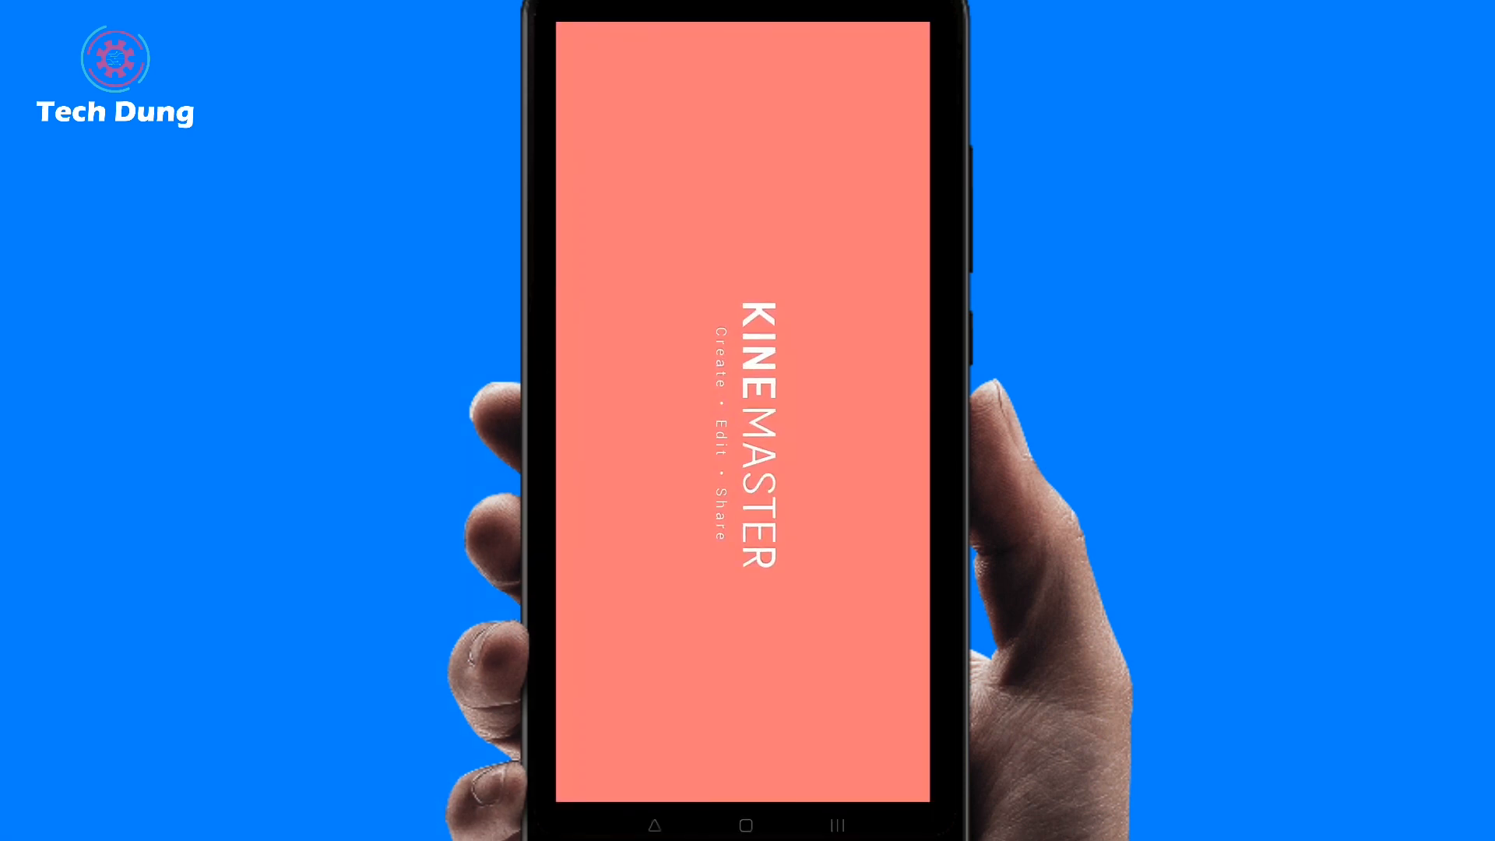